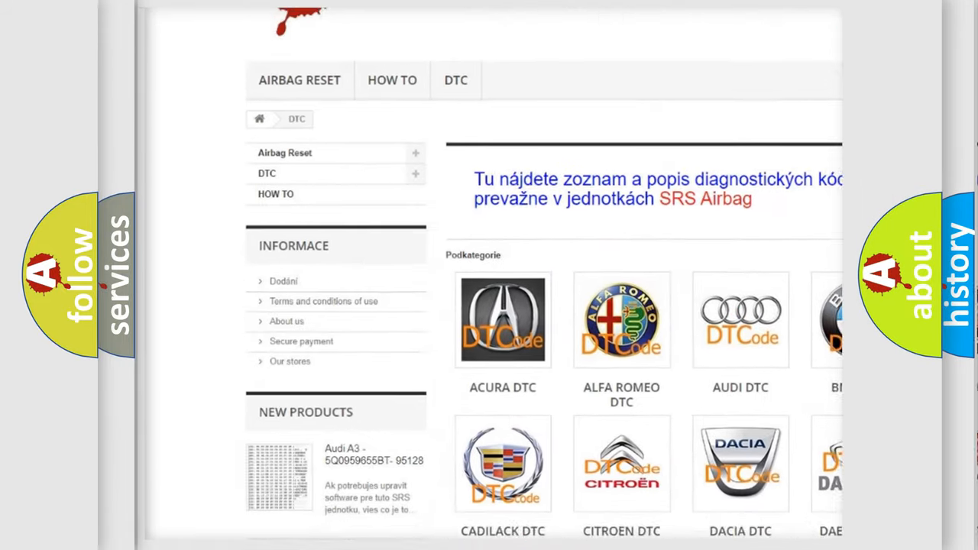
pyautogui.scroll(-3)
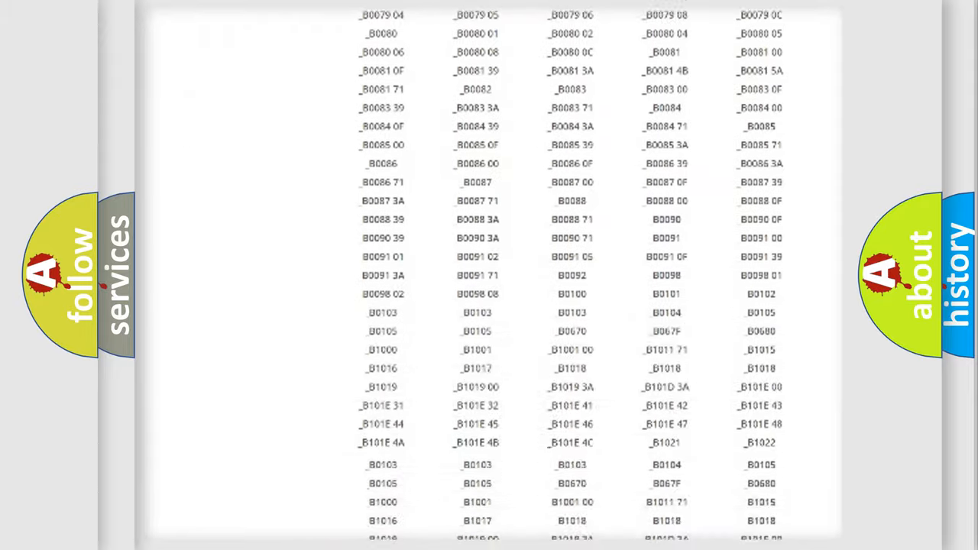
pyautogui.scroll(3)
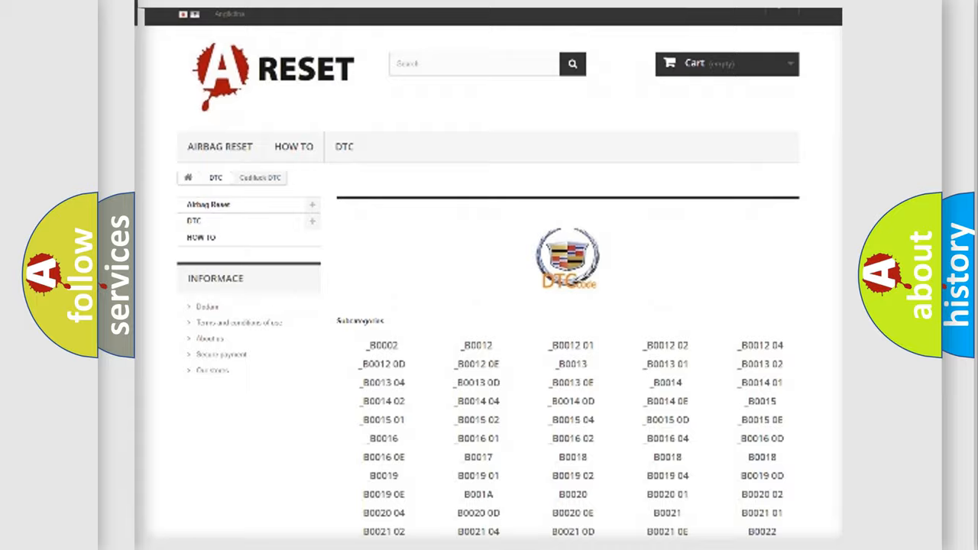